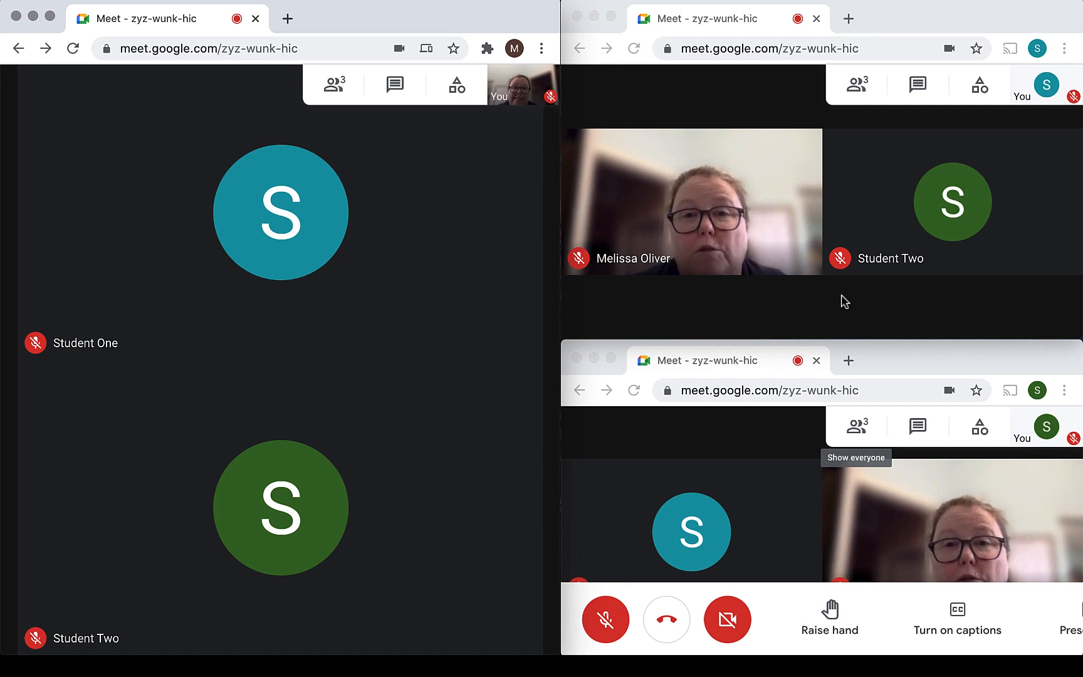
mouse_move(464, 164)
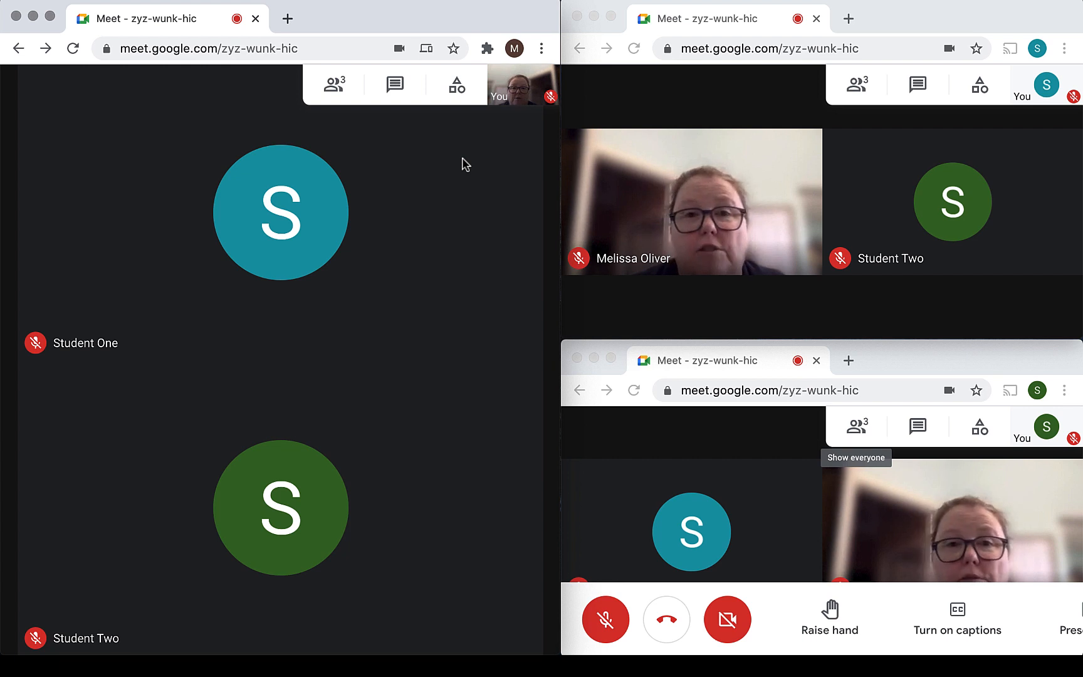
mouse_move(478, 474)
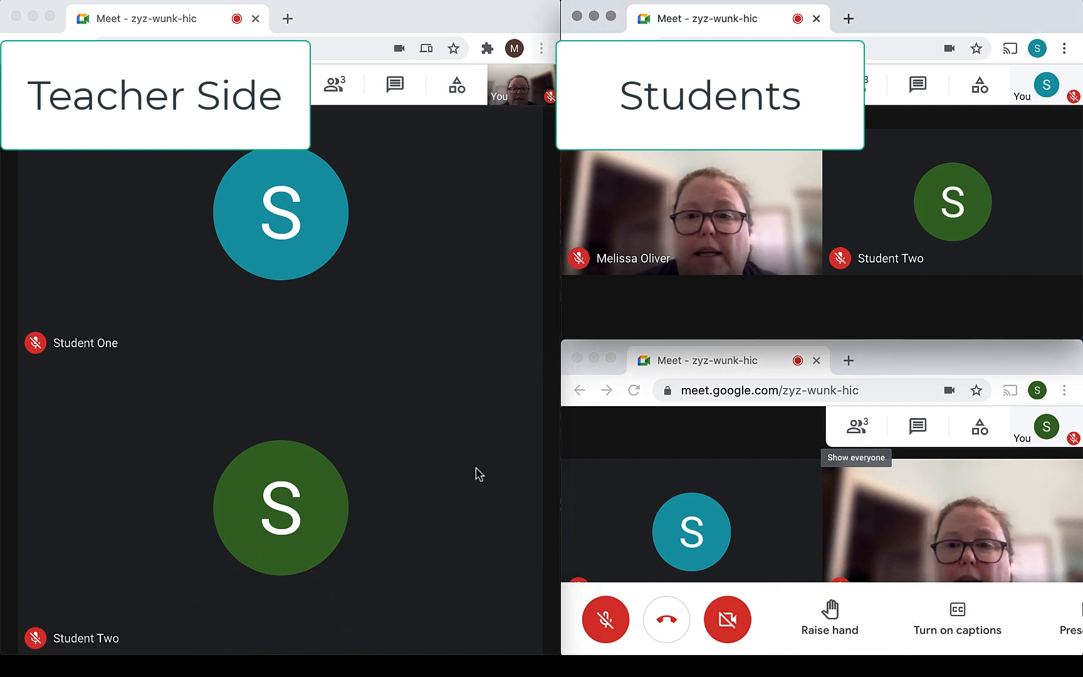
Raise Student Two's hand so the hand indicator appears beside Student Two in every window.
click(828, 618)
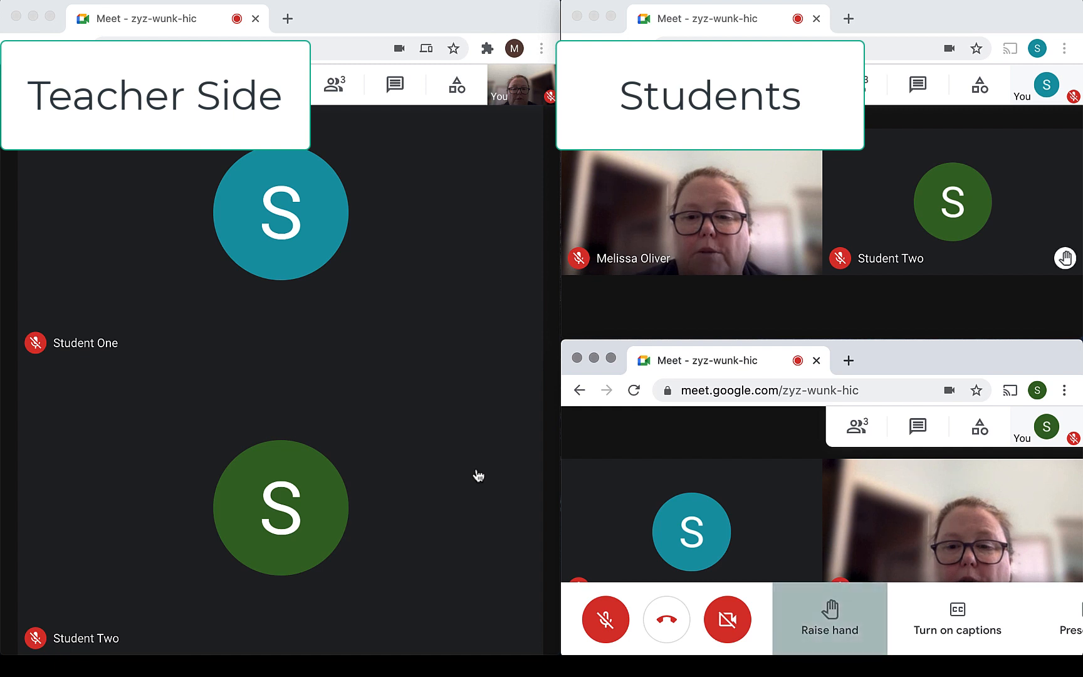
click(829, 618)
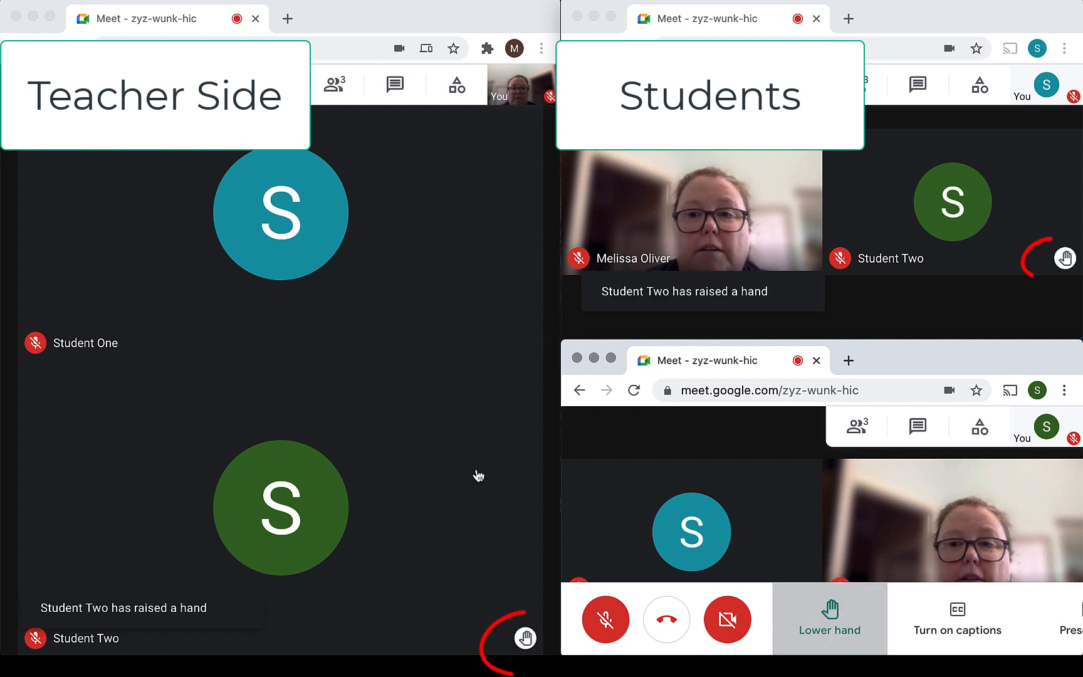
click(526, 637)
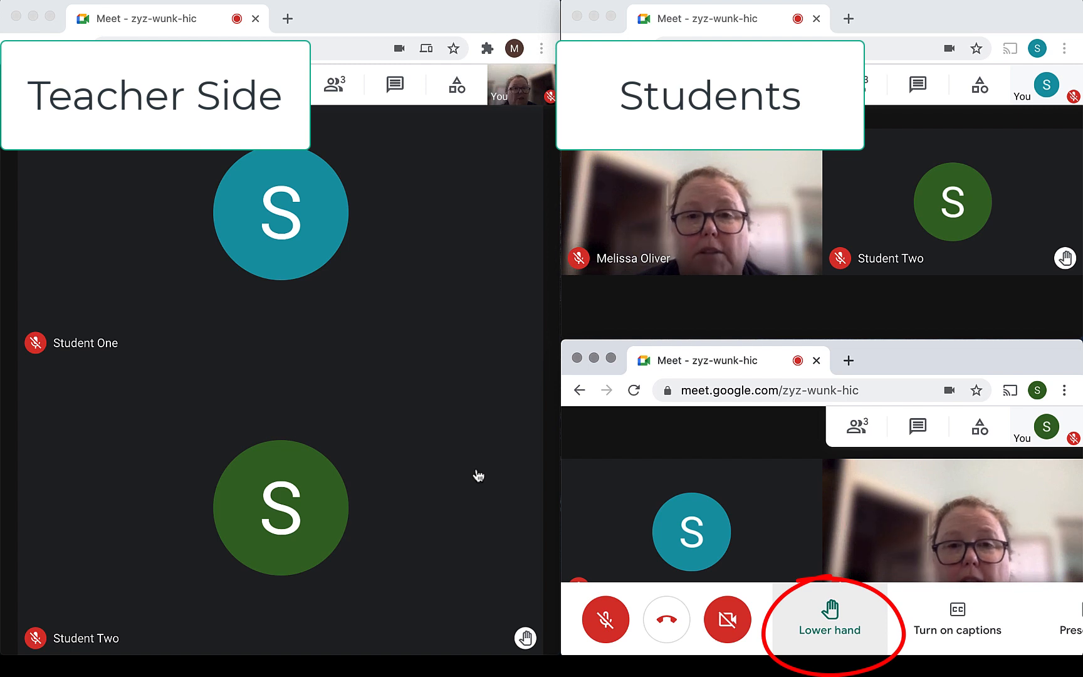
click(829, 621)
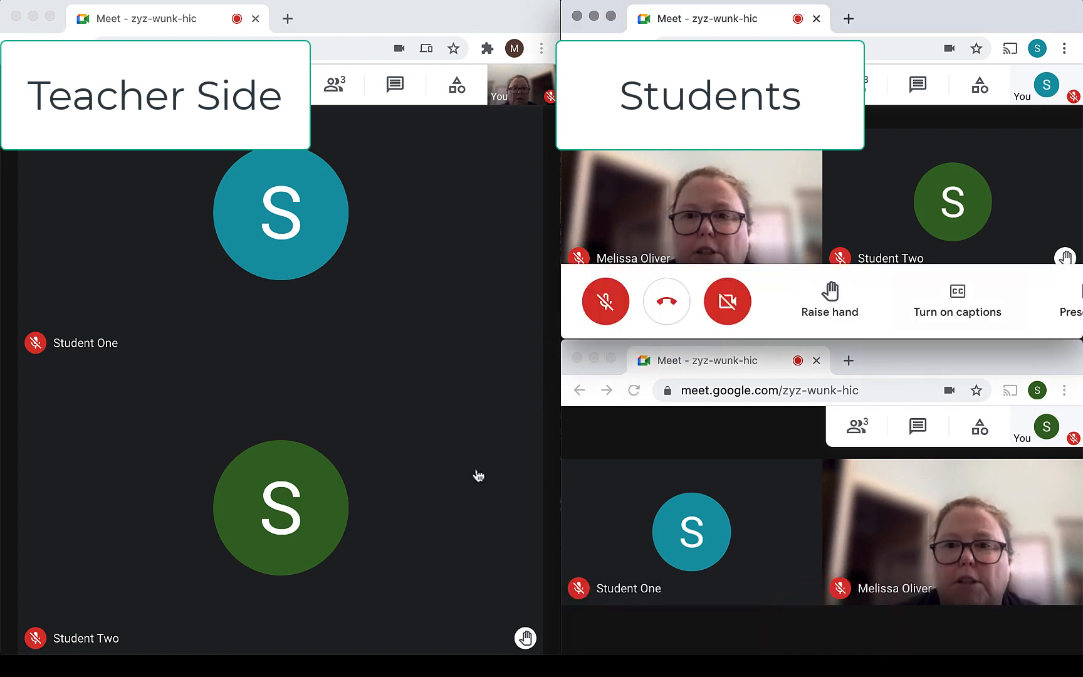
Raise Student One's hand and show both students under Raised Hands in the teacher's people panel.
click(828, 301)
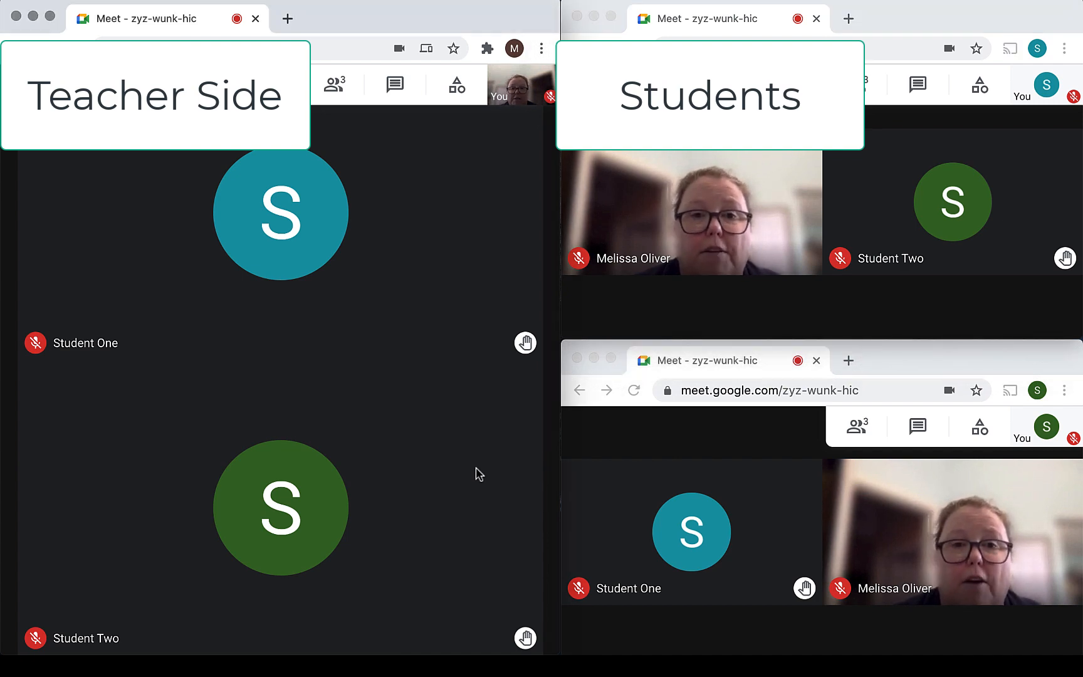
click(335, 84)
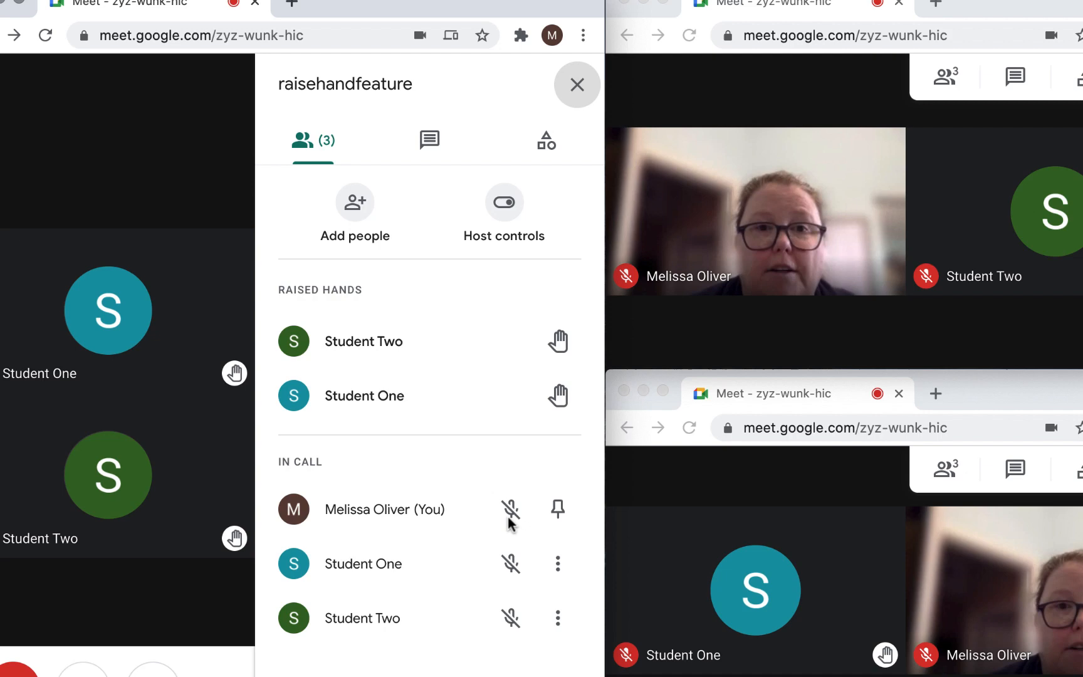